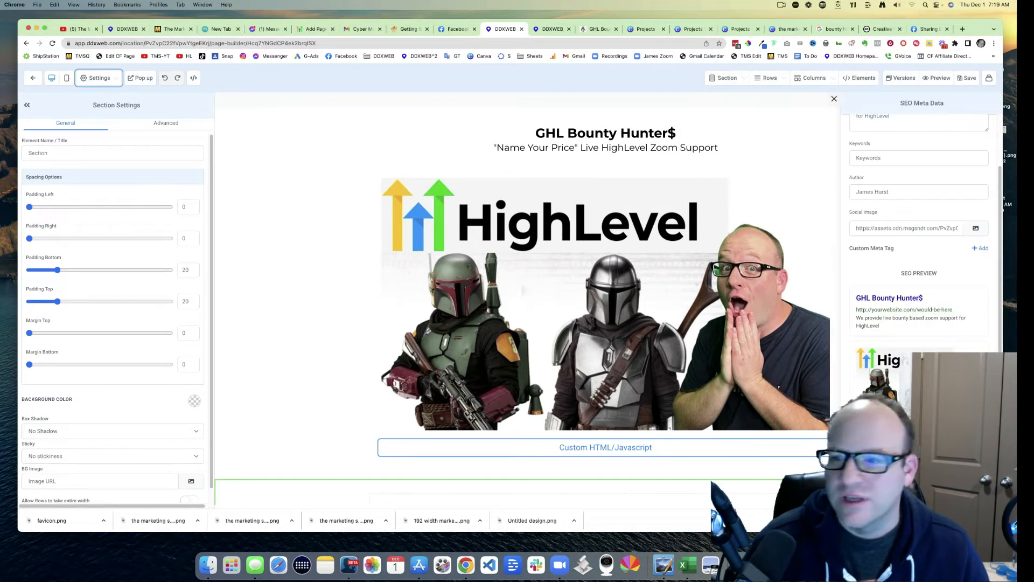
- Select the GHL Bounty Hunter$ title in the SEO preview, then switch to the group chat
double_click(889, 297)
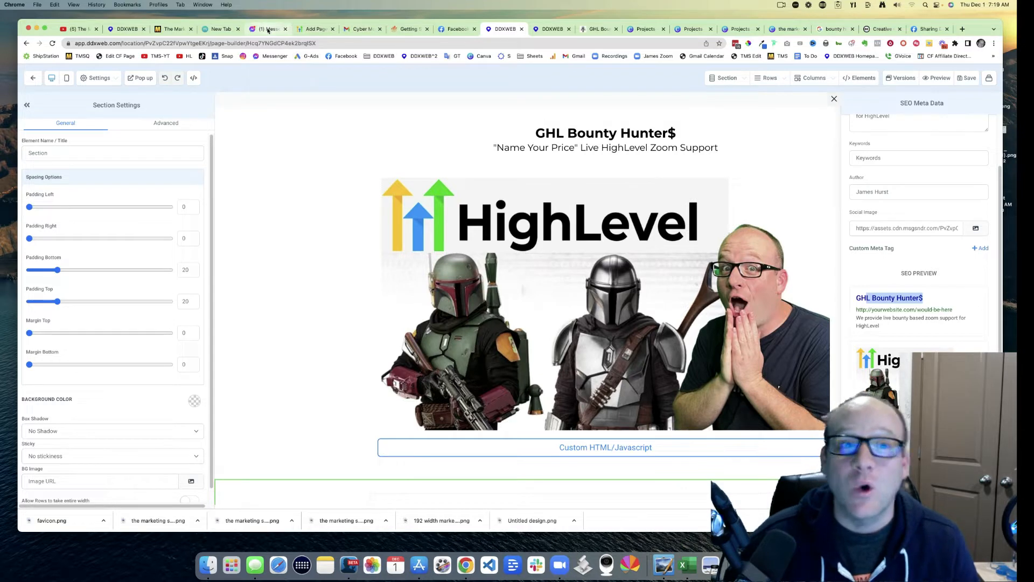
click(271, 29)
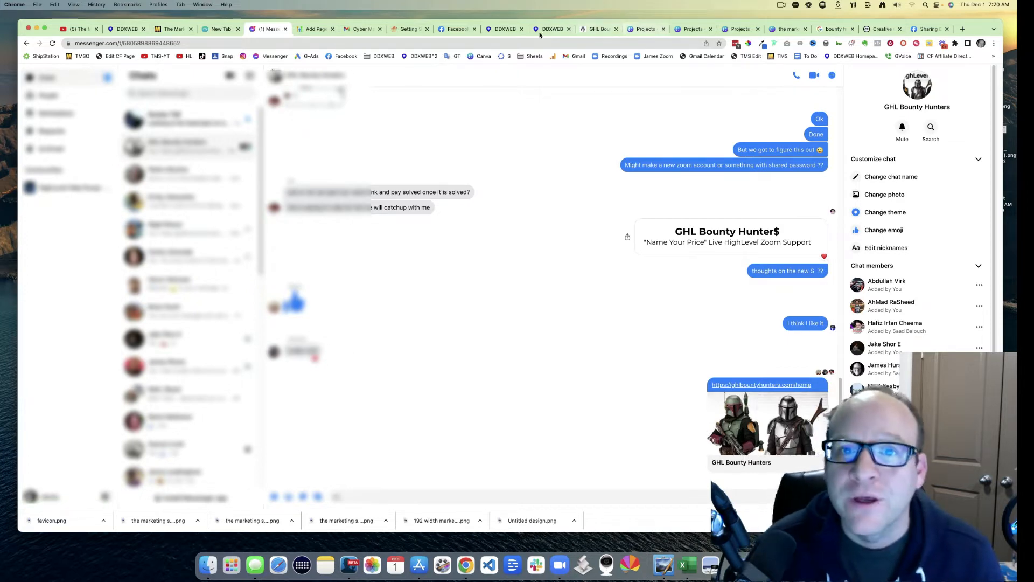
- Pass through the page builder tab to reach the Meta Sharing Debugger
click(506, 29)
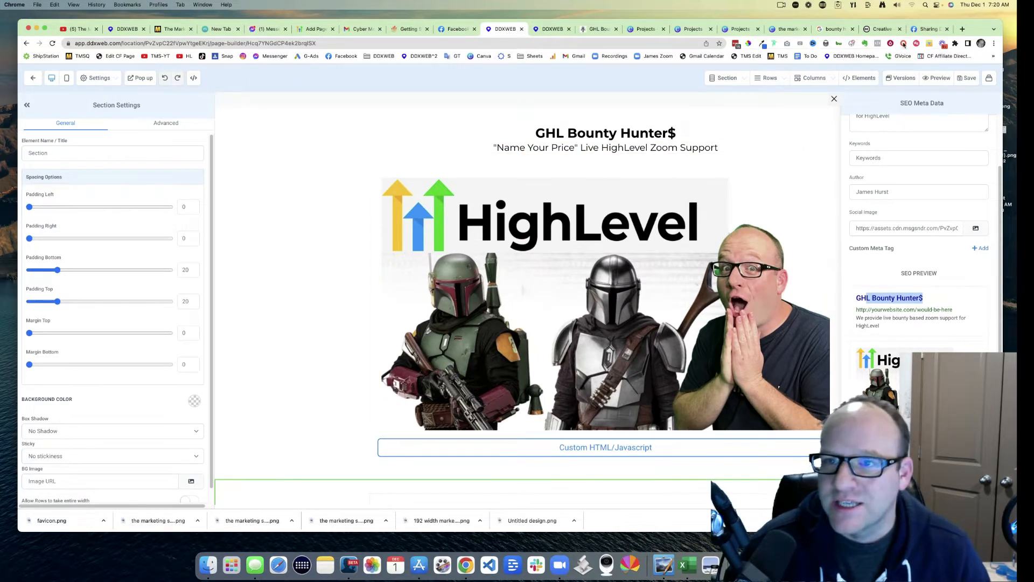
click(931, 28)
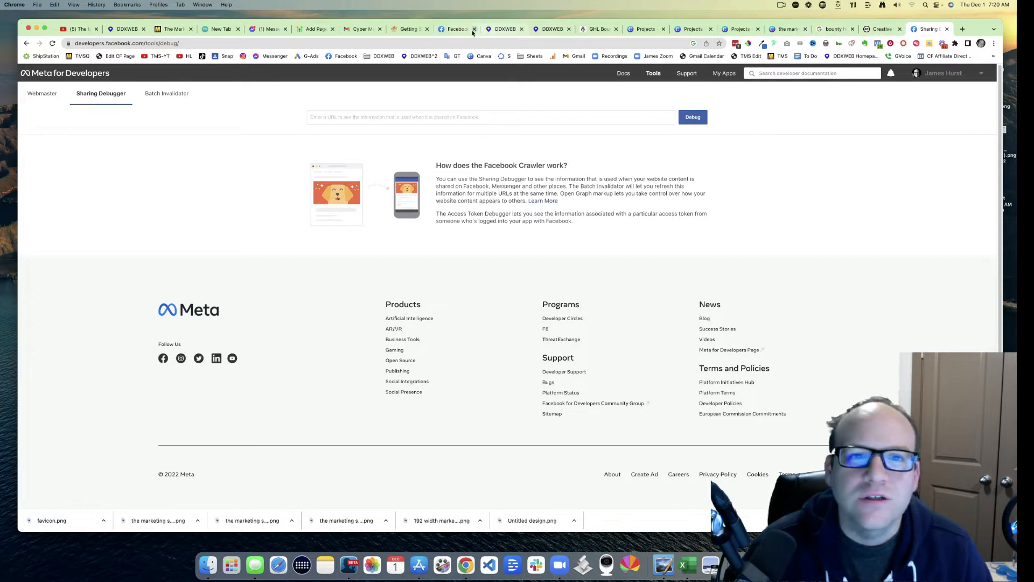
- Take the ghlbountyhunters.com home page address and return to the Sharing Debugger
click(601, 29)
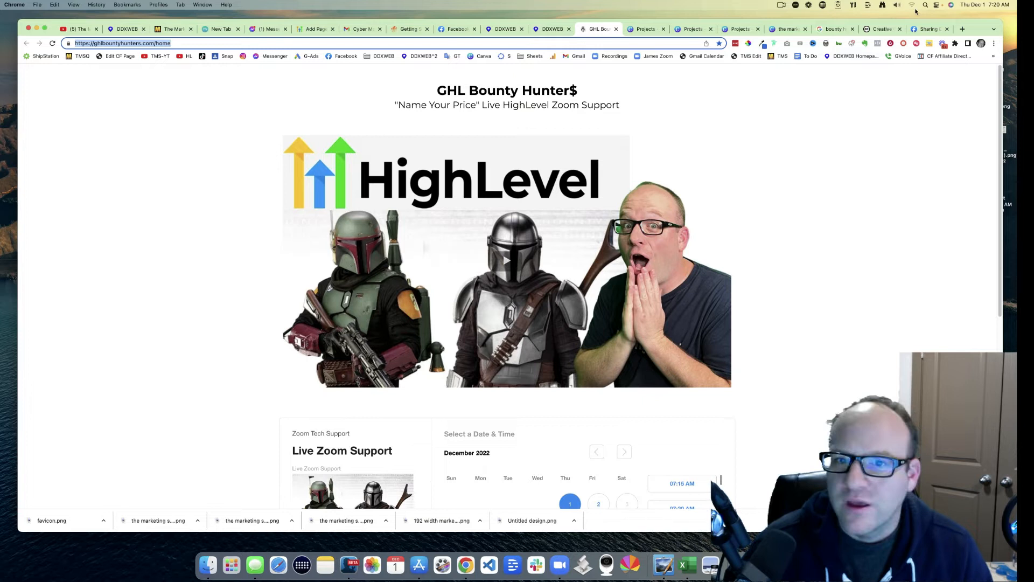
mouse_move(722, 96)
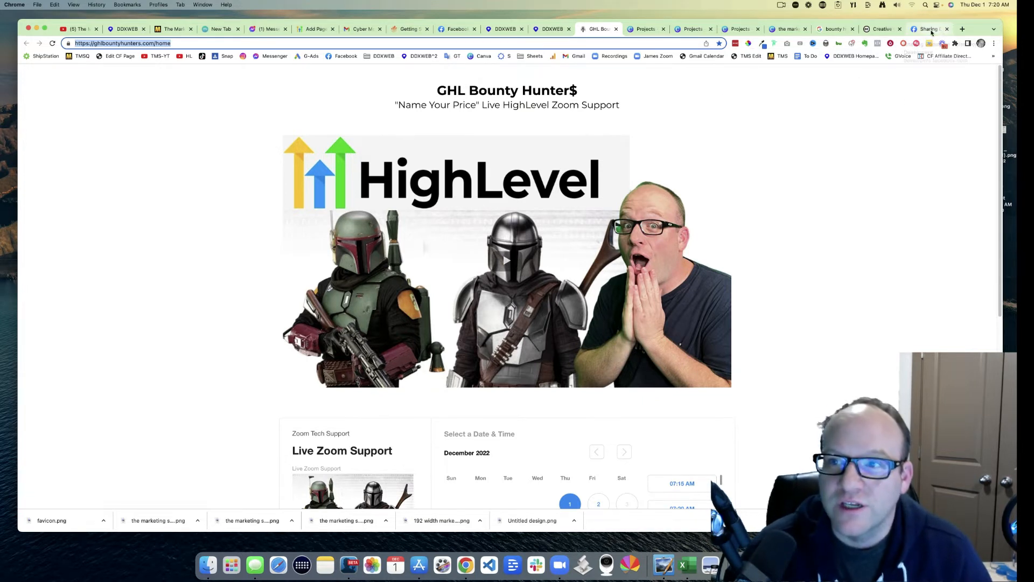
mouse_move(933, 28)
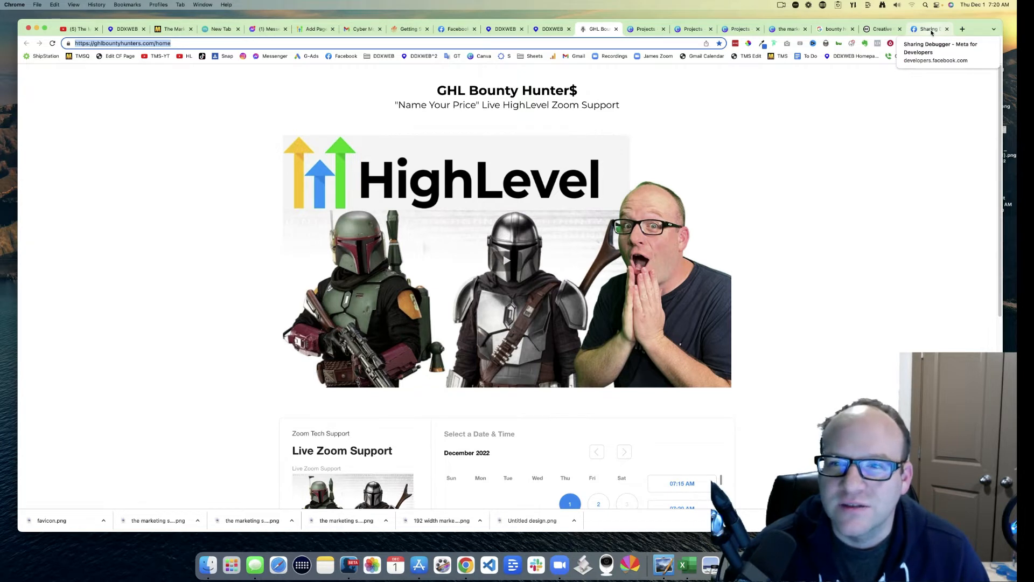
click(929, 28)
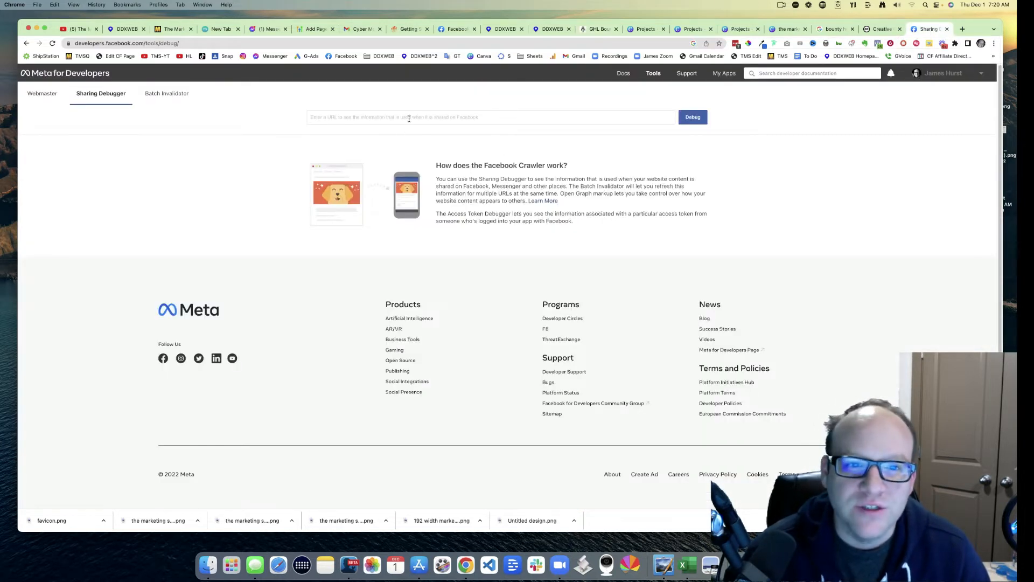
text(https://ghlbountyhunters.com/home)
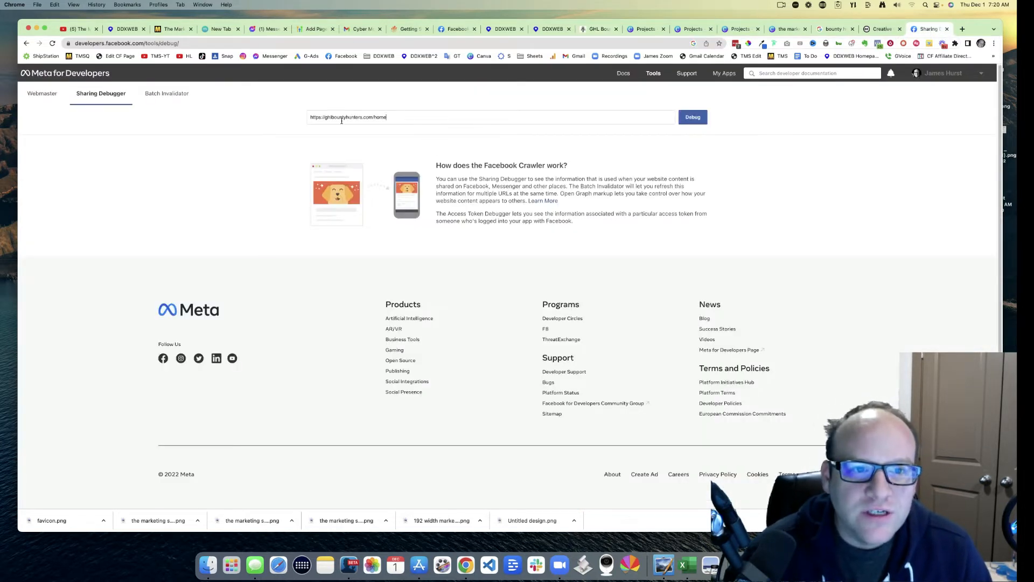
click(693, 117)
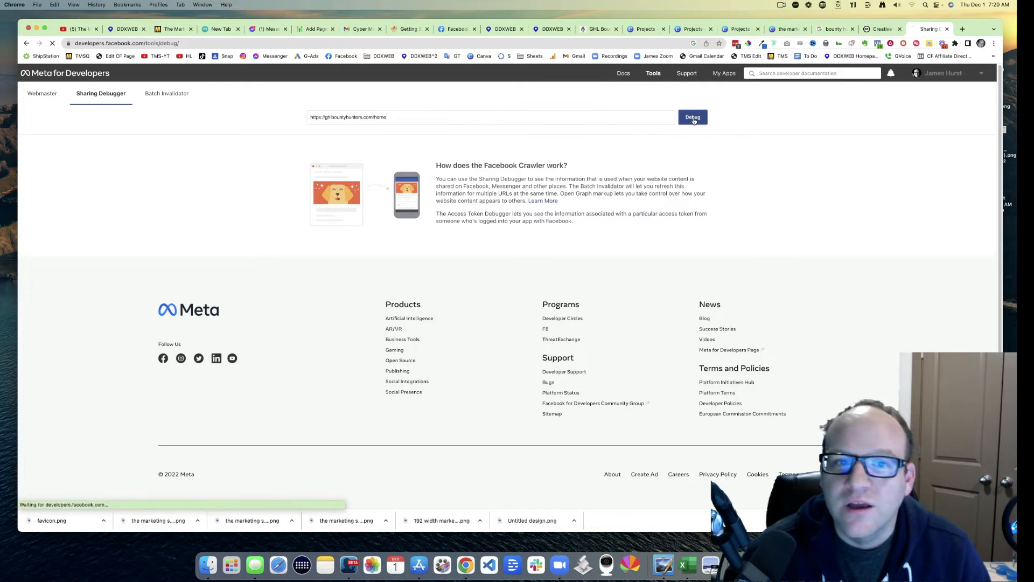
click(693, 117)
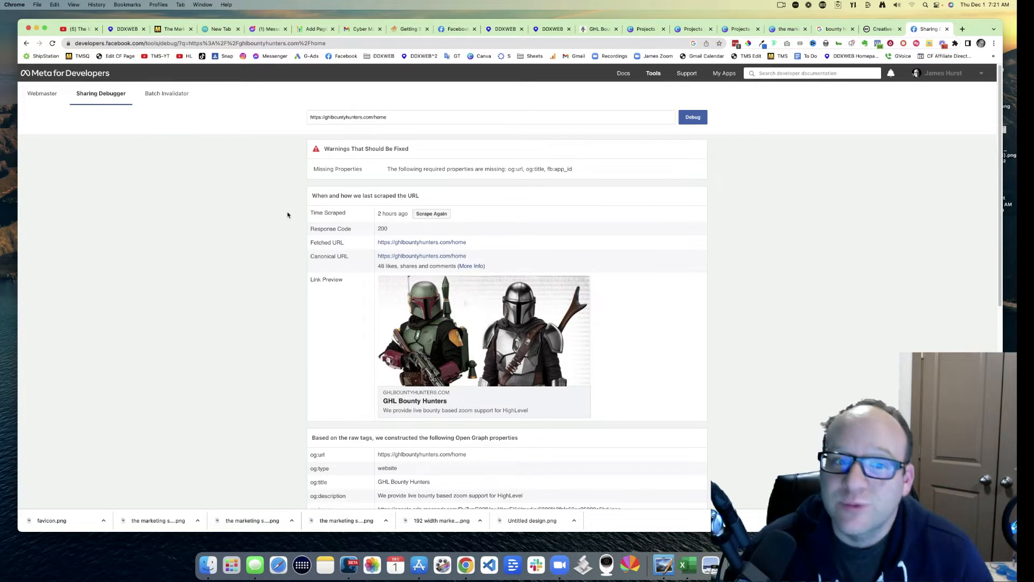
click(431, 213)
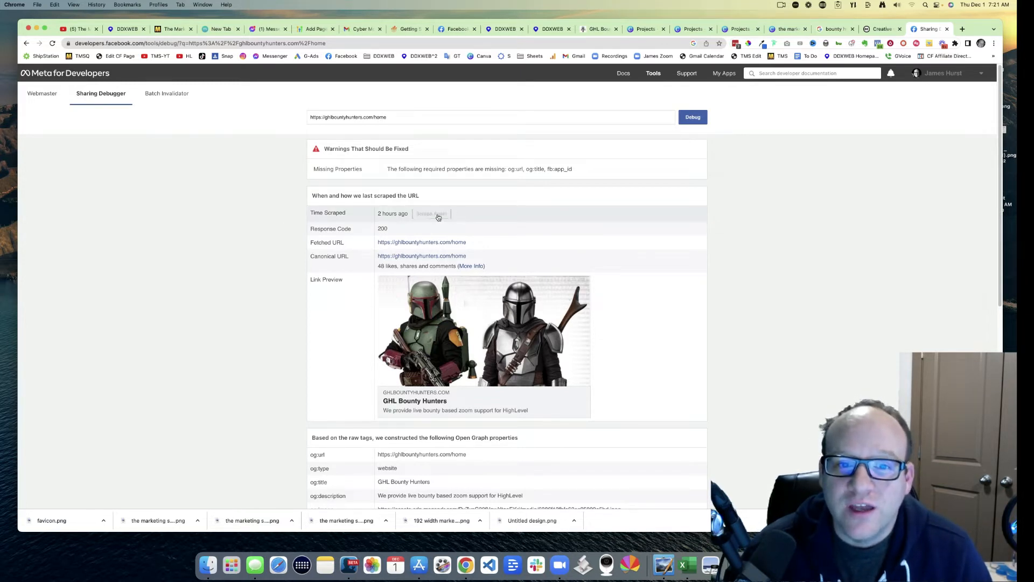
- Re-scrape until the HighLevel thumbnail and GHL Bounty Hunter$ title appear, then return to Messenger
click(432, 213)
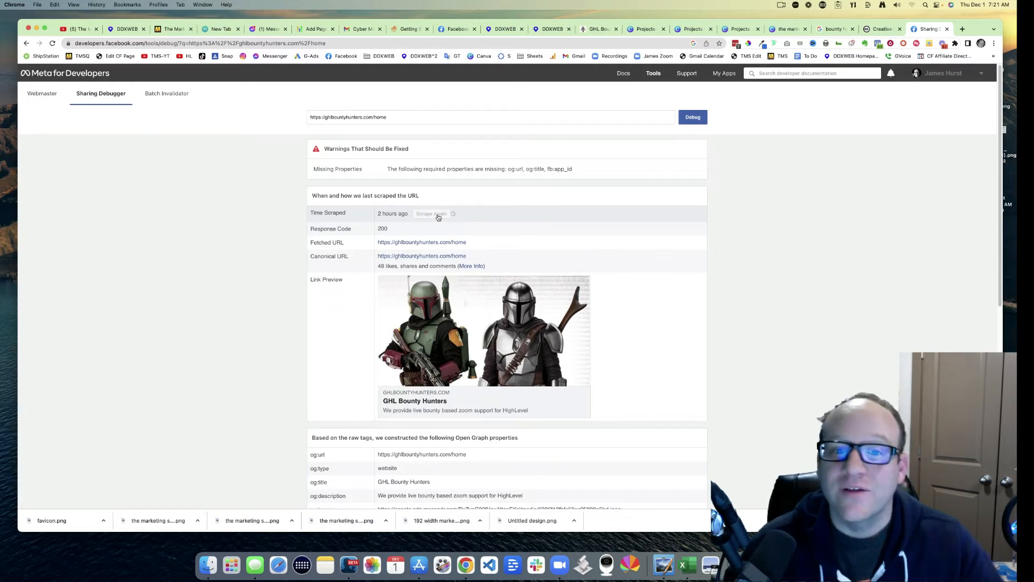
click(431, 213)
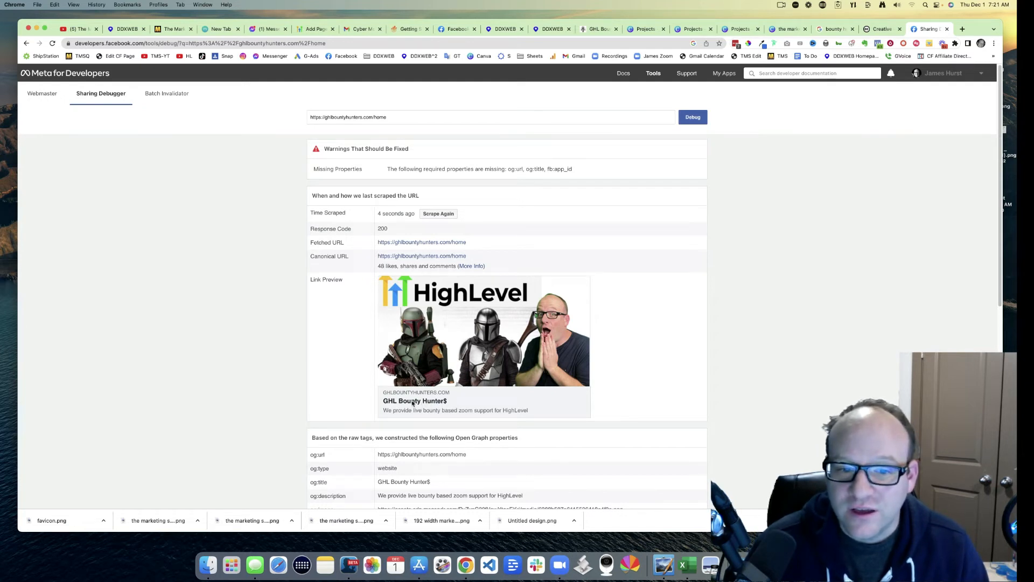
mouse_move(264, 283)
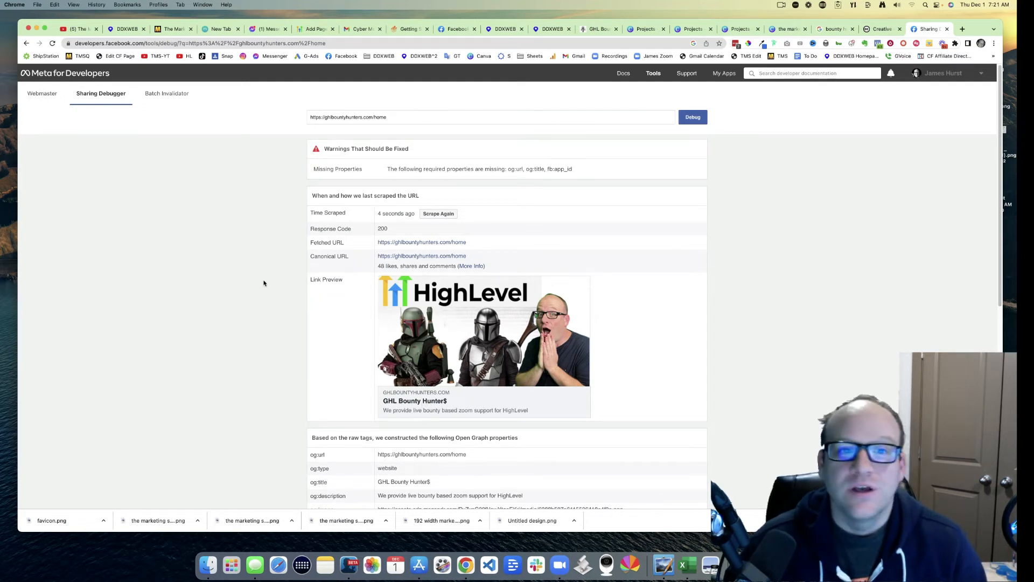
mouse_move(268, 282)
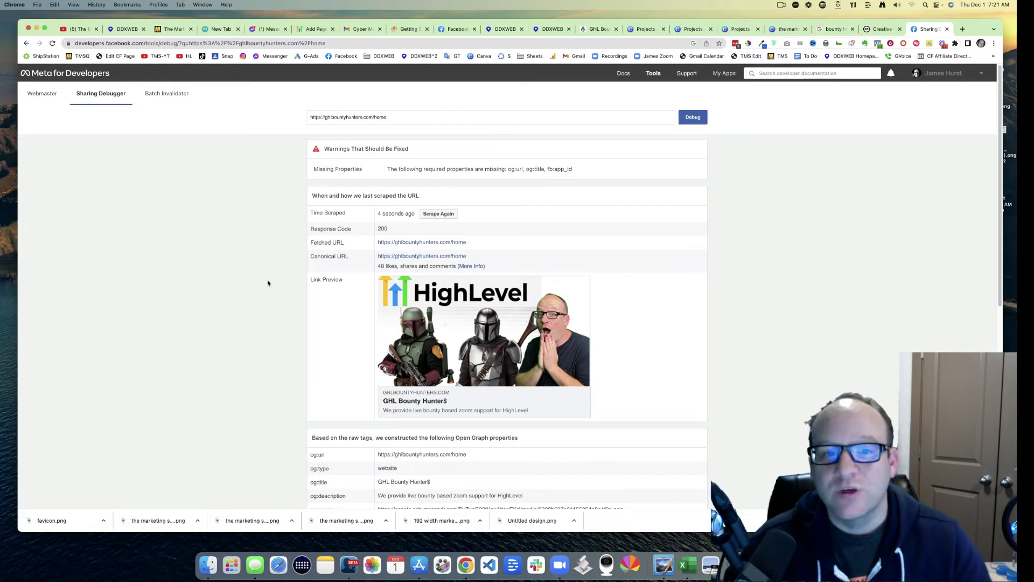
click(623, 72)
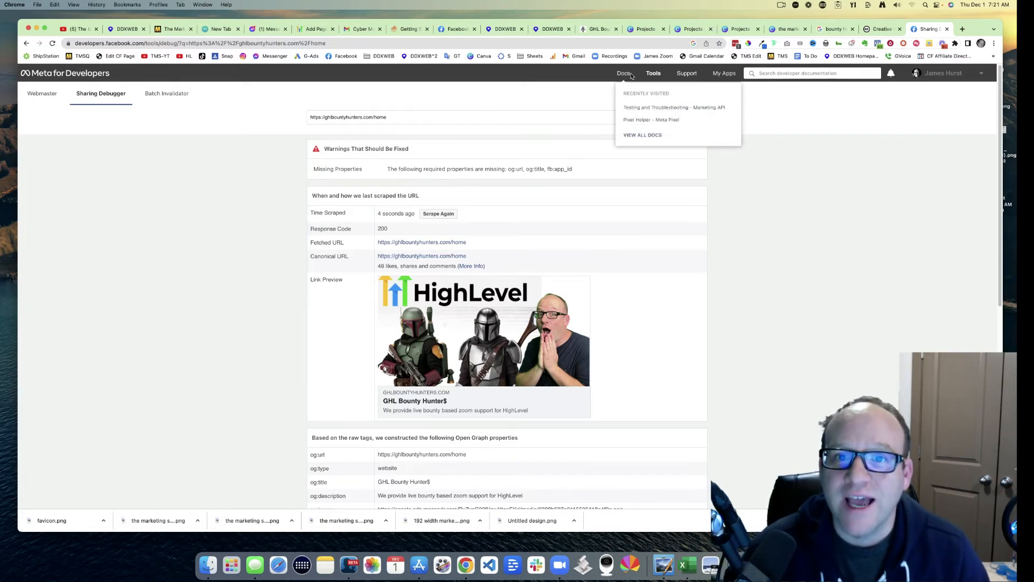
click(600, 29)
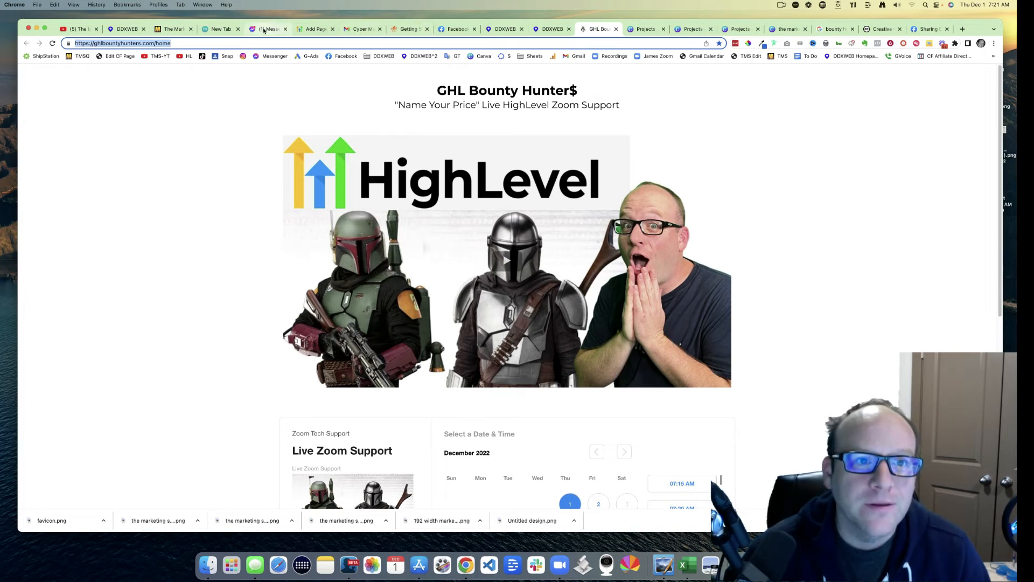
click(266, 29)
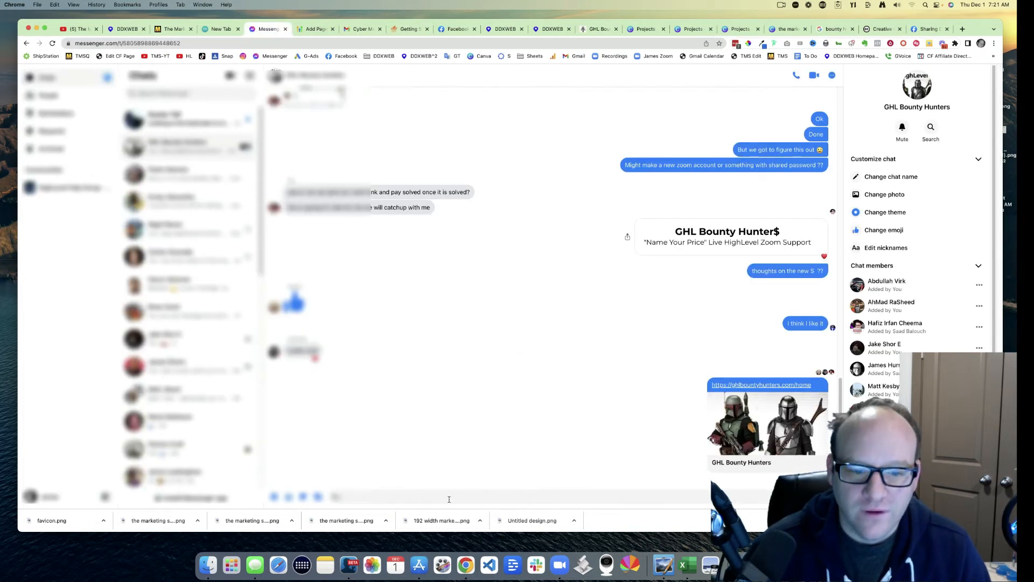